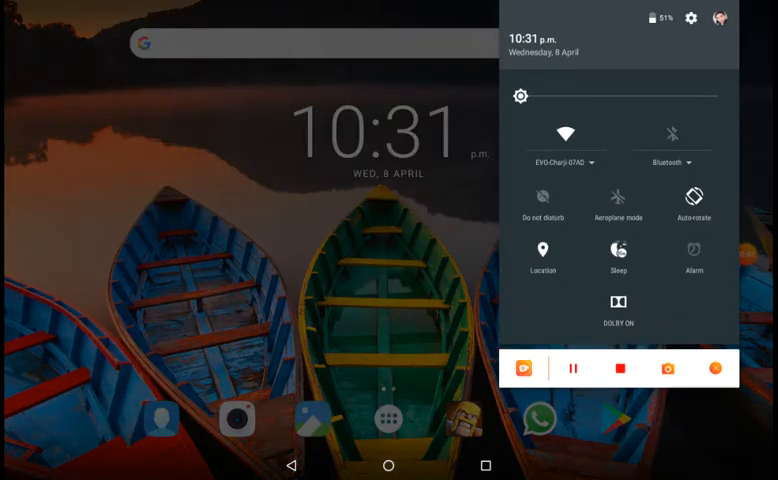
# Step: Show the user switcher panel from the Quick Settings avatar
pyautogui.click(720, 16)
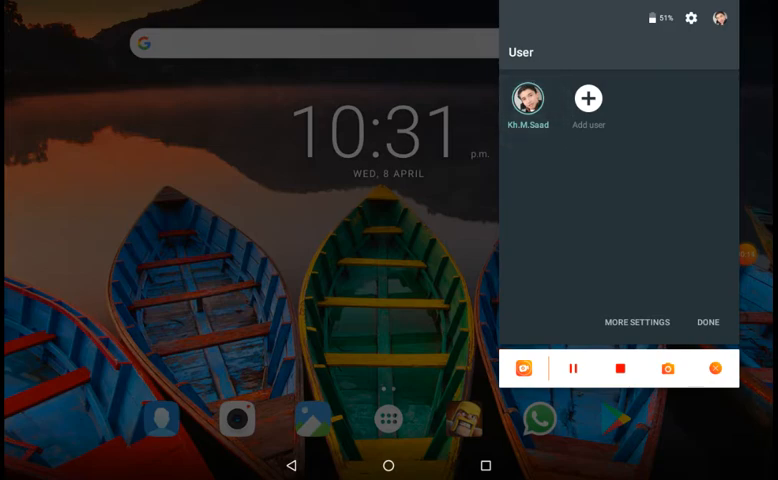
pyautogui.click(636, 320)
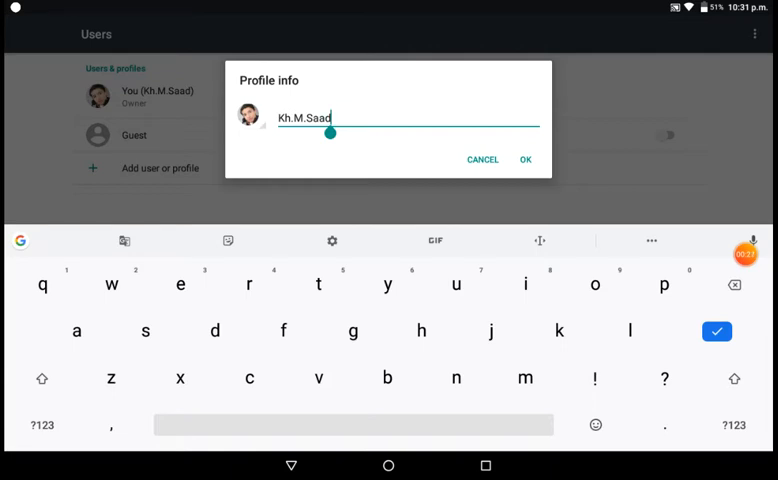
pyautogui.press('BackSpace')
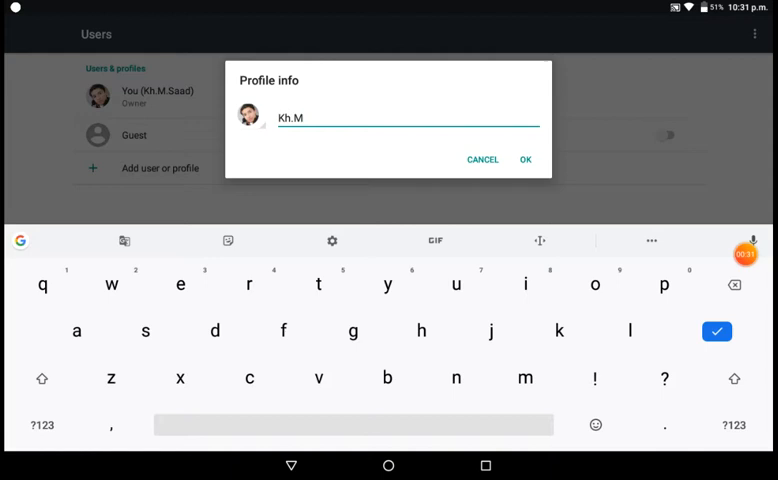
pyautogui.write('uhamma')
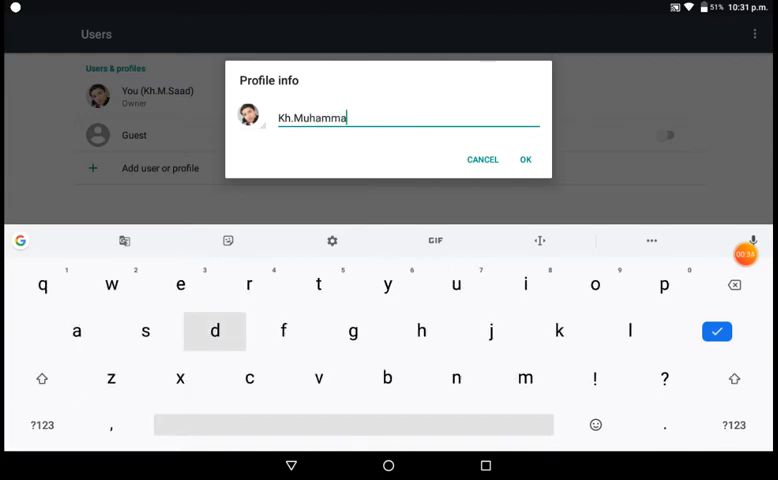
pyautogui.write('d')
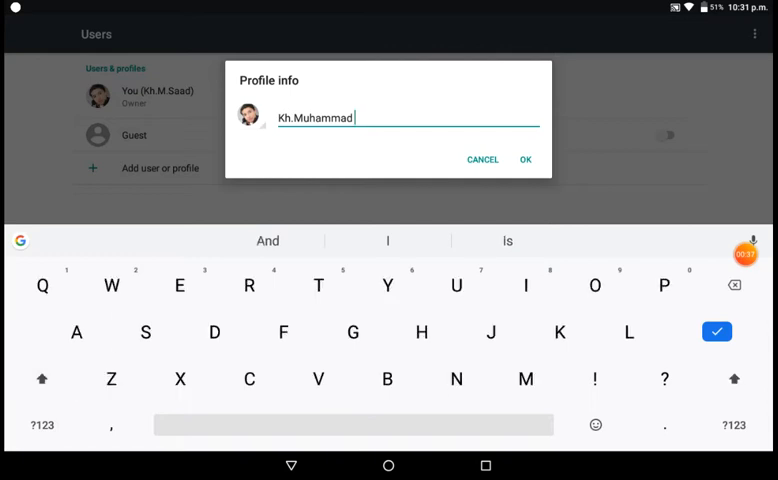
pyautogui.write('Saad')
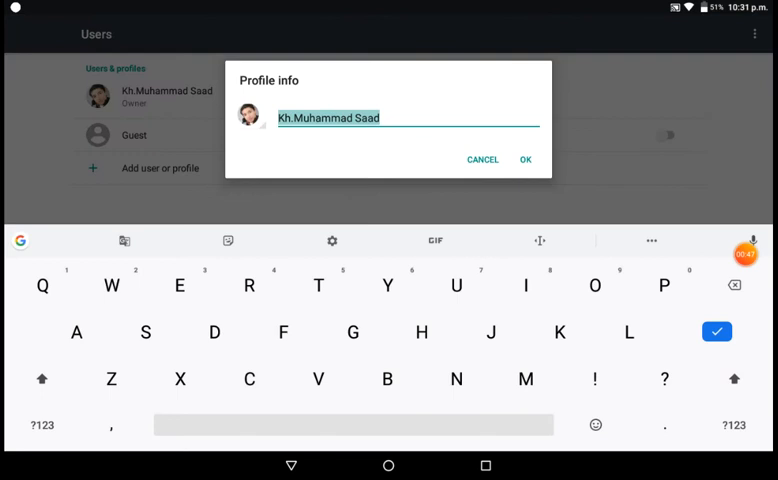
pyautogui.click(244, 112)
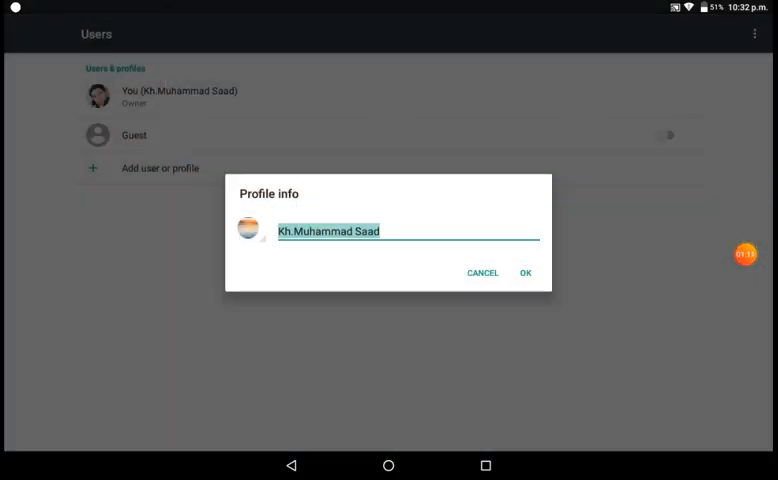
# Step: Pick a new profile photo and save the profile info with OK
pyautogui.click(388, 464)
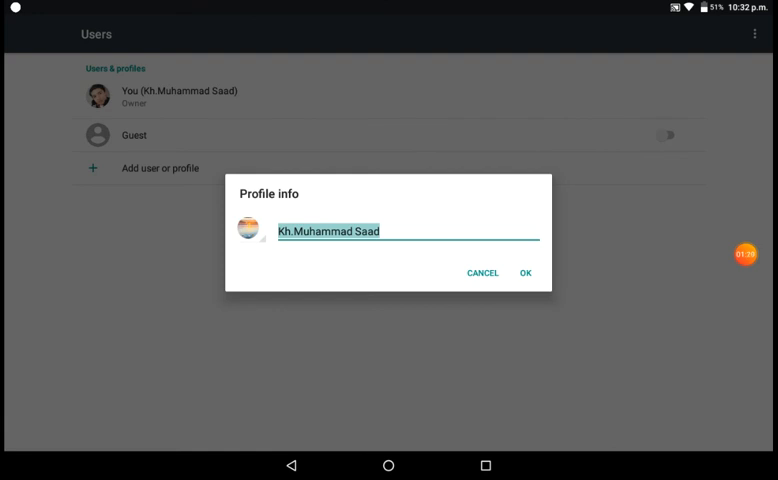
pyautogui.click(524, 272)
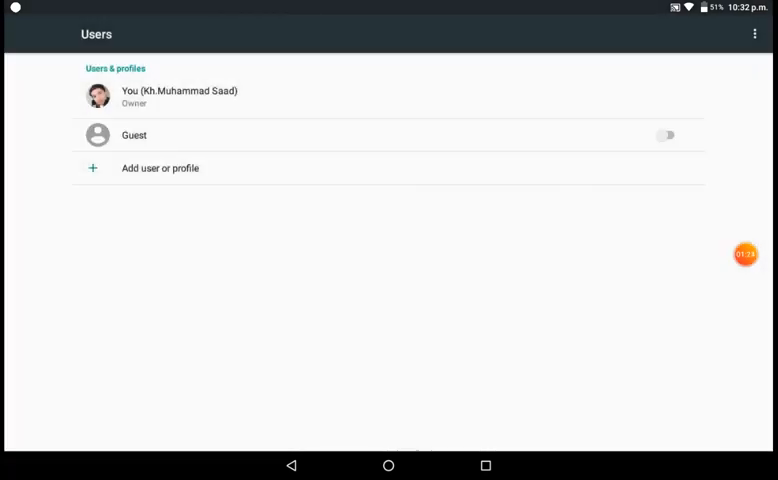